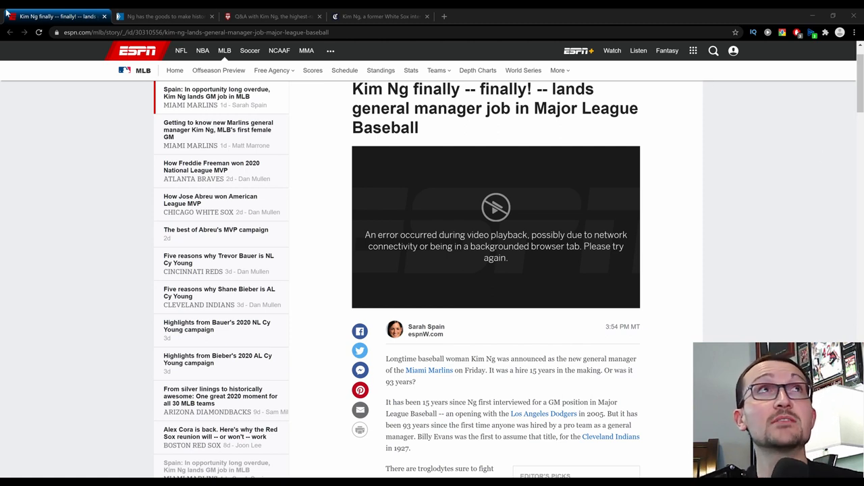
- Switch to The Star's 2011 article on Ng having the goods to be first female GM
left_click(169, 17)
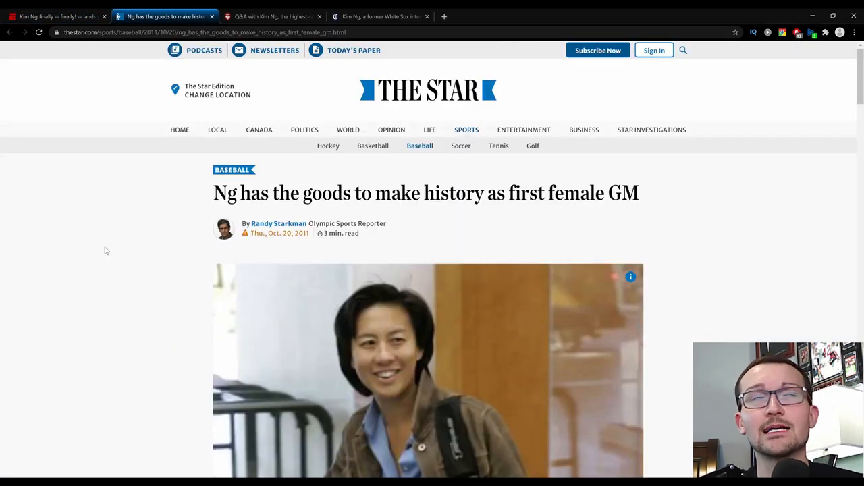
mouse_move(106, 253)
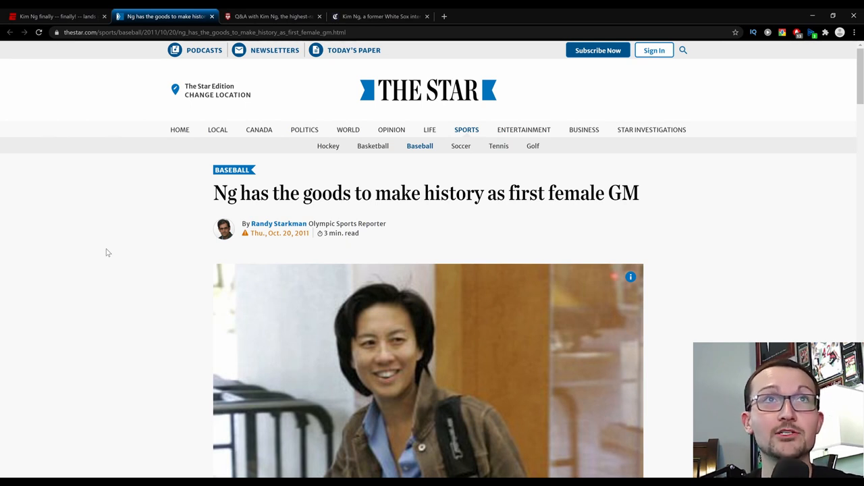
- Scroll the Star article to the paragraphs on Ng's imminent hiring and Beeston's quotes
scroll("down", 3)
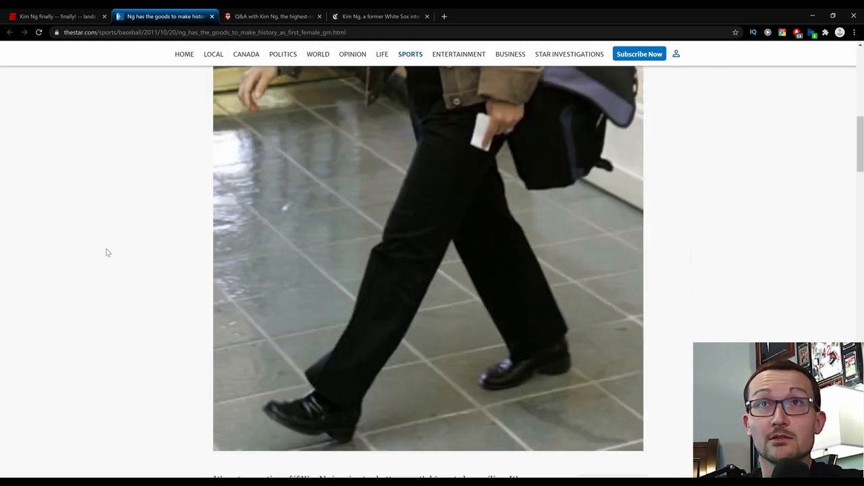
scroll("down", 3)
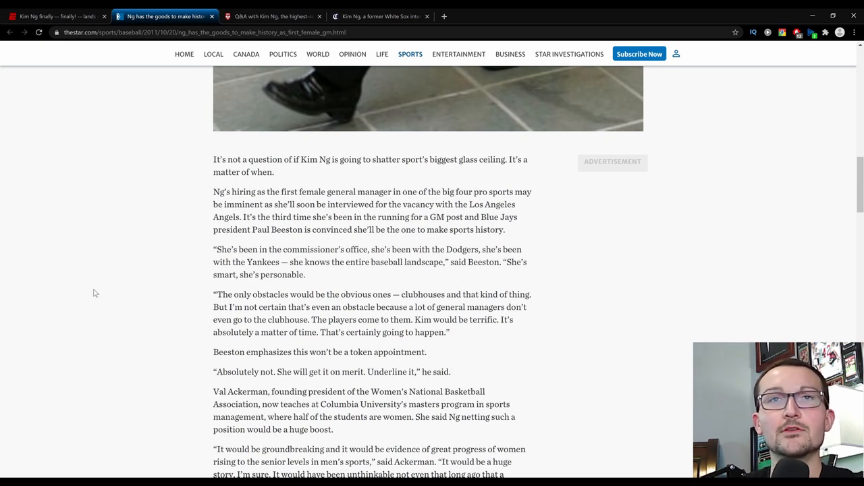
mouse_move(125, 211)
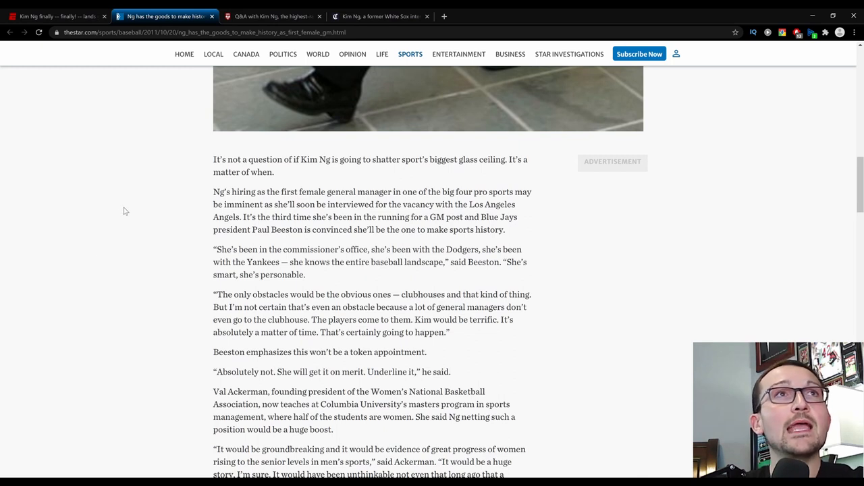
mouse_move(287, 143)
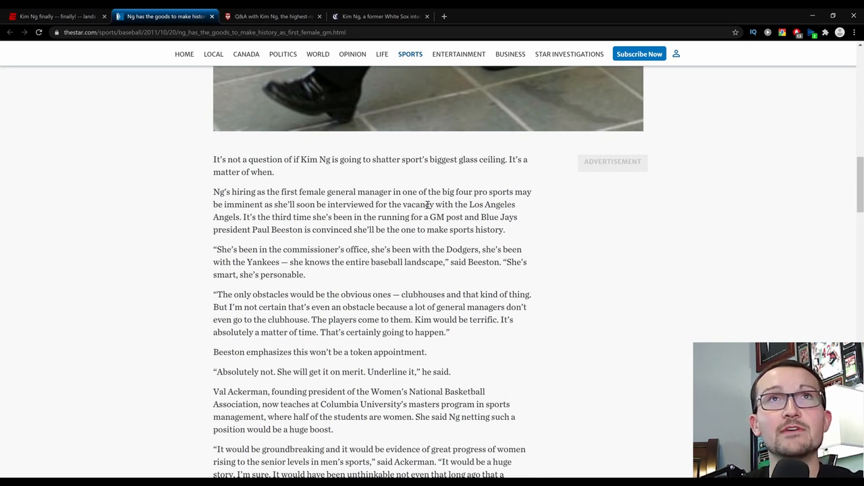
mouse_move(229, 241)
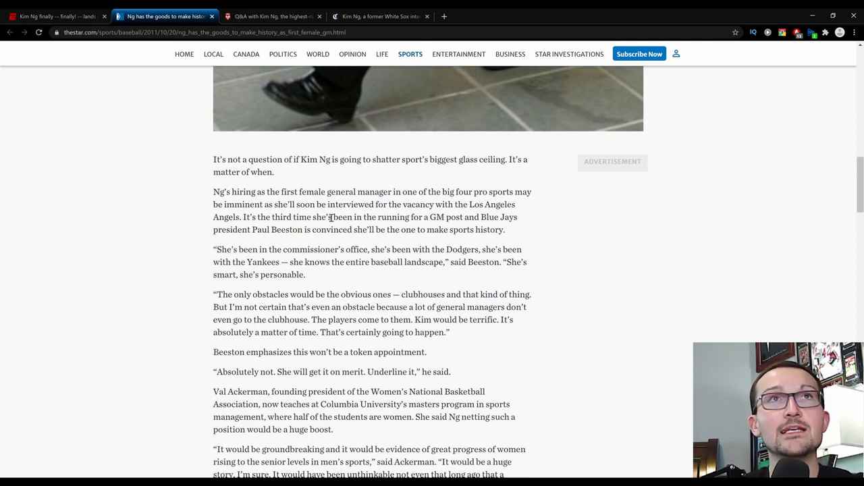
mouse_move(375, 215)
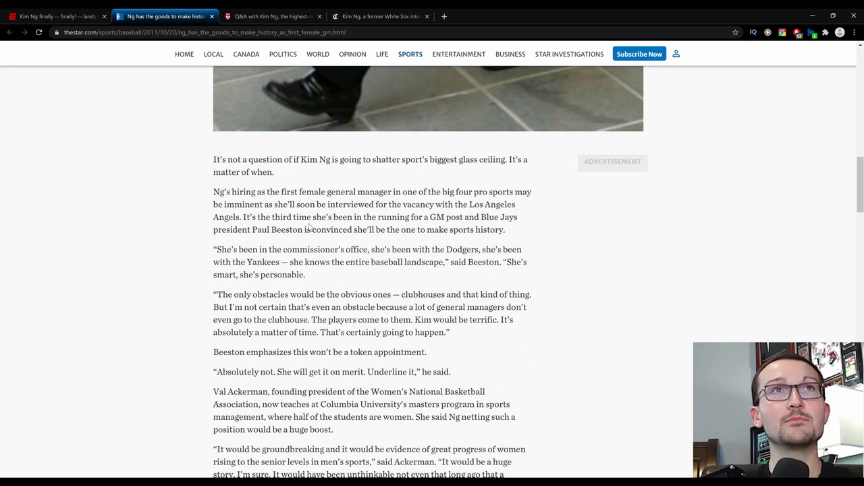
mouse_move(394, 239)
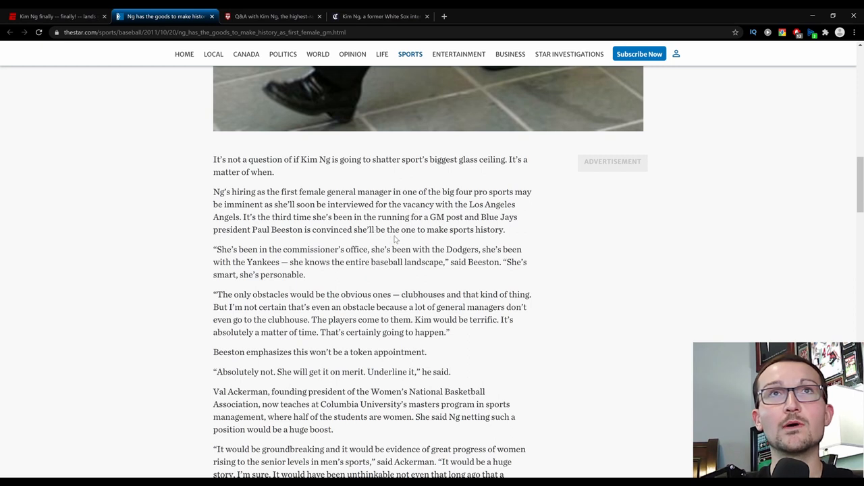
mouse_move(196, 235)
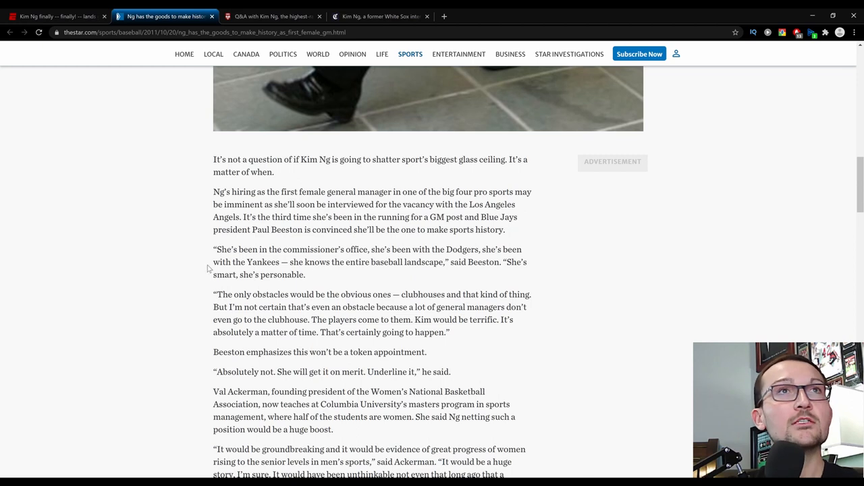
mouse_move(475, 257)
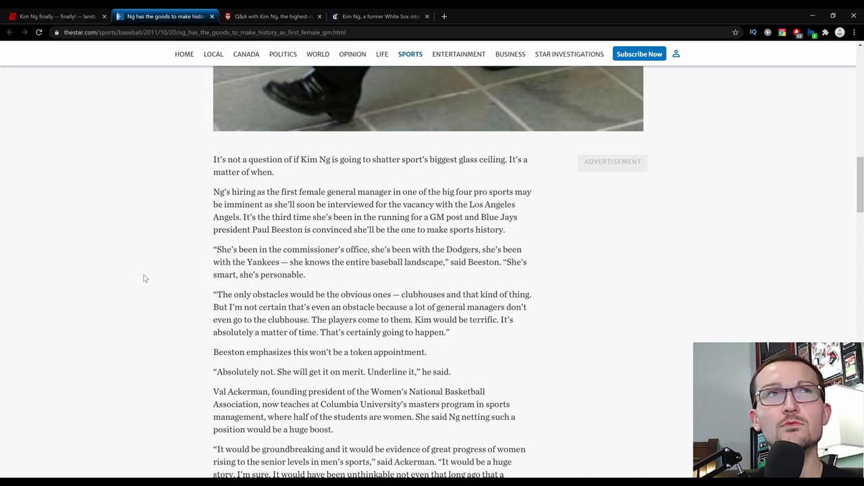
mouse_move(135, 279)
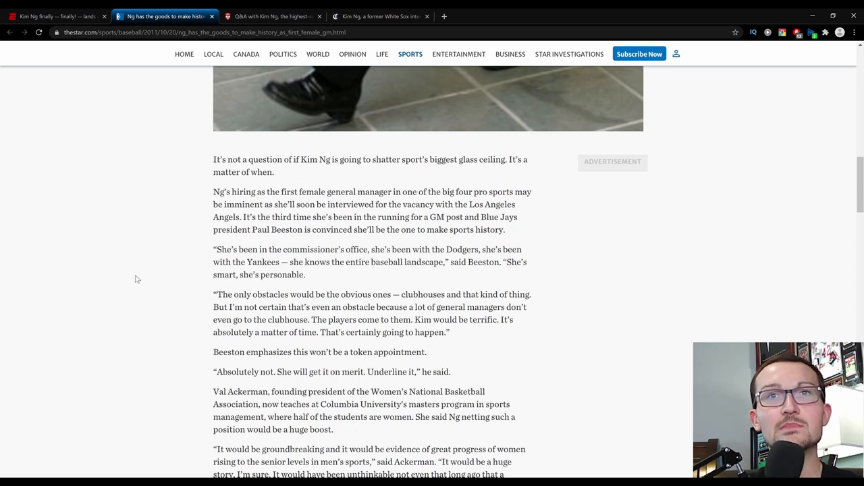
mouse_move(143, 194)
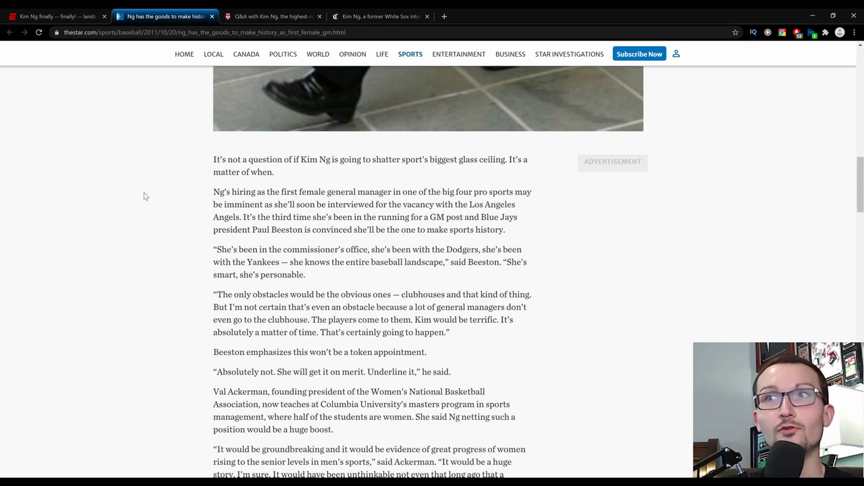
mouse_move(316, 277)
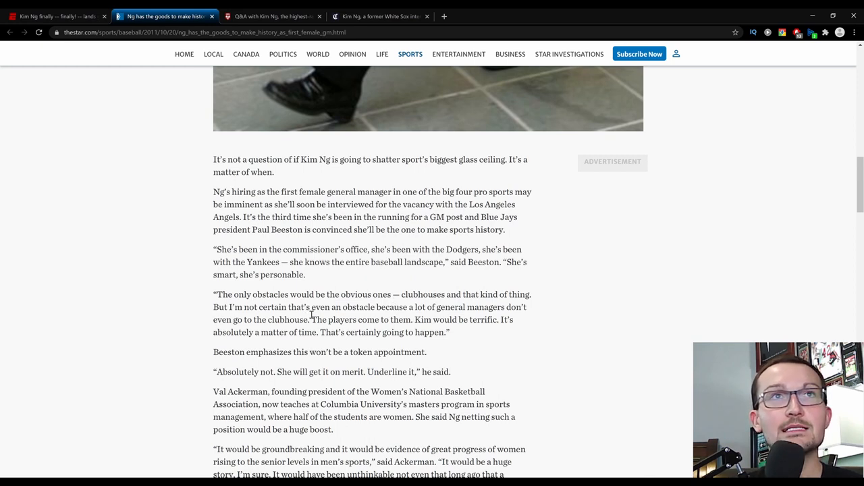
mouse_move(238, 330)
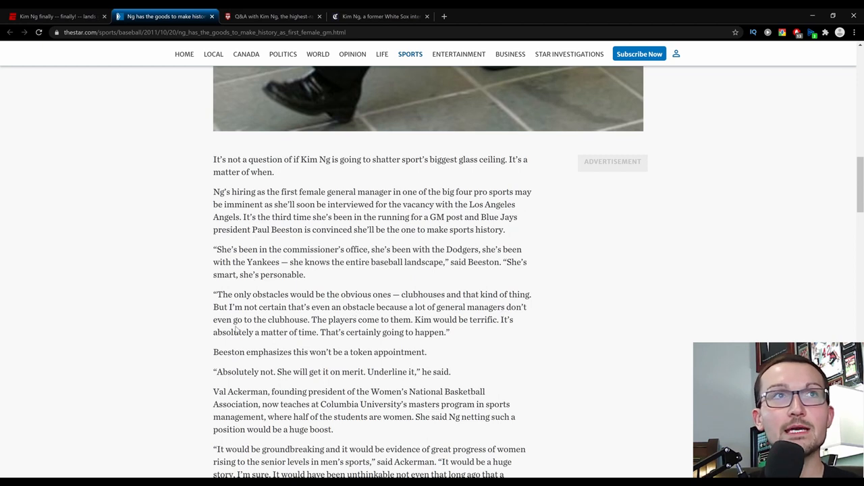
mouse_move(170, 330)
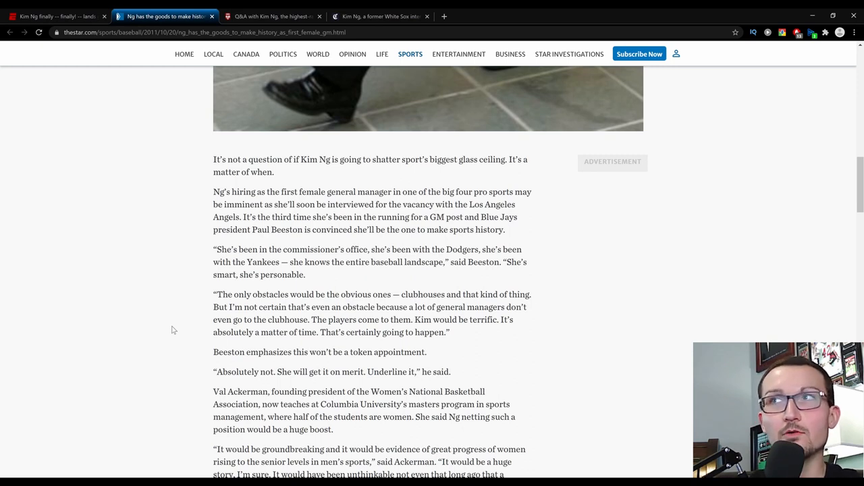
mouse_move(175, 340)
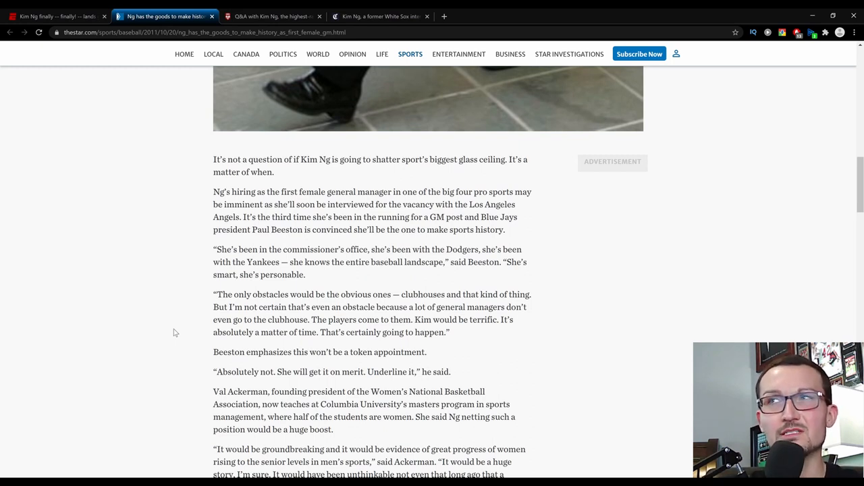
mouse_move(182, 329)
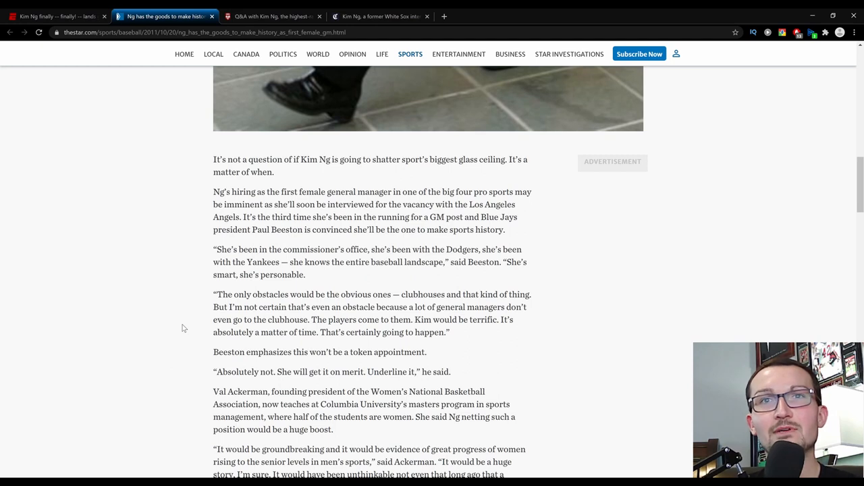
mouse_move(198, 359)
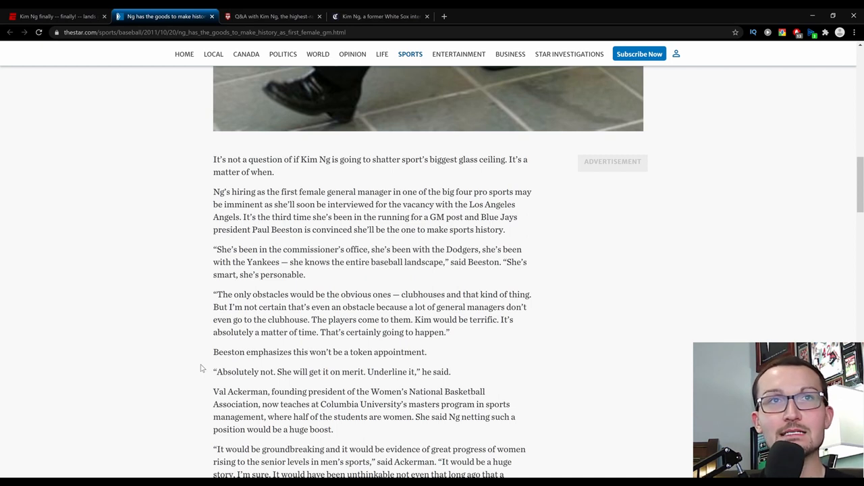
mouse_move(173, 289)
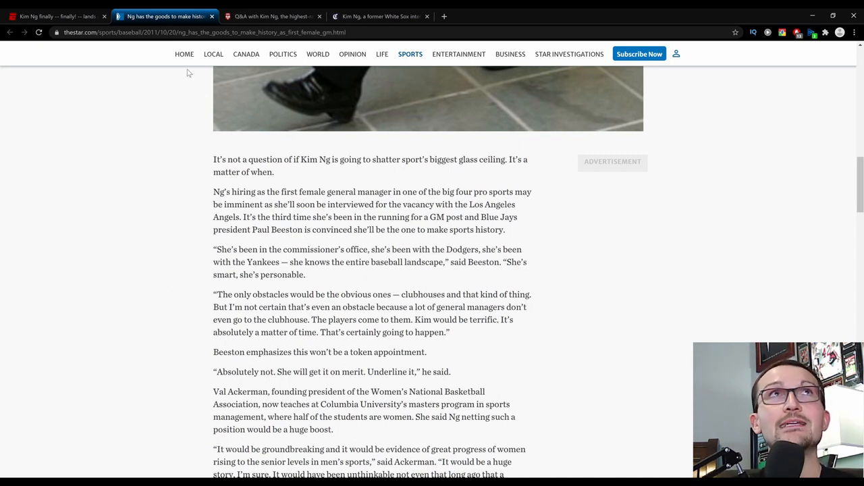
mouse_move(219, 86)
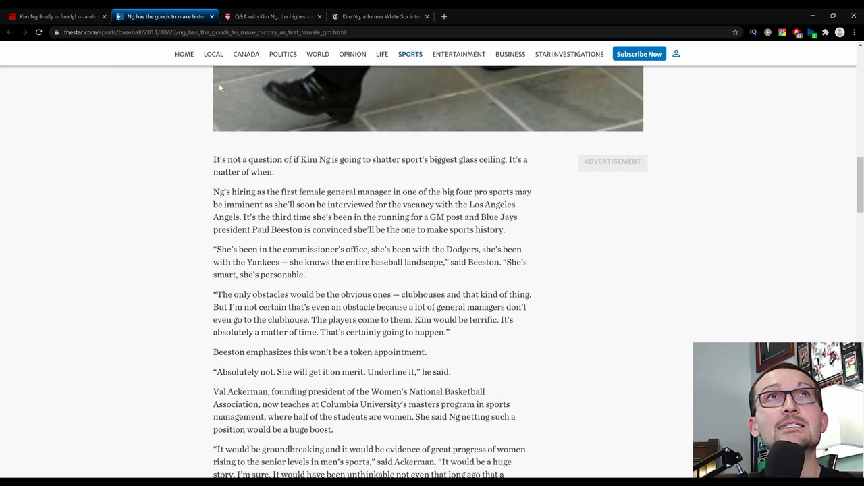
- Switch to the UChicago News Q&A and reach Ng's answer on statistics versus intuitive scouting
left_click(275, 16)
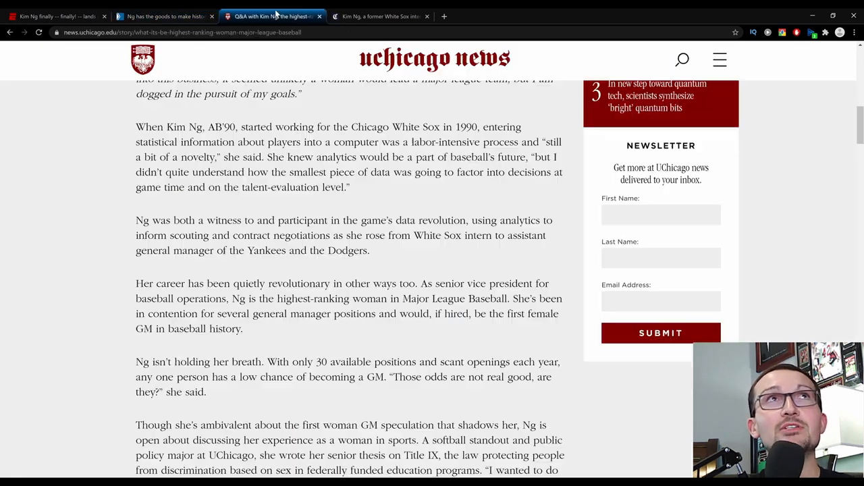
mouse_move(128, 233)
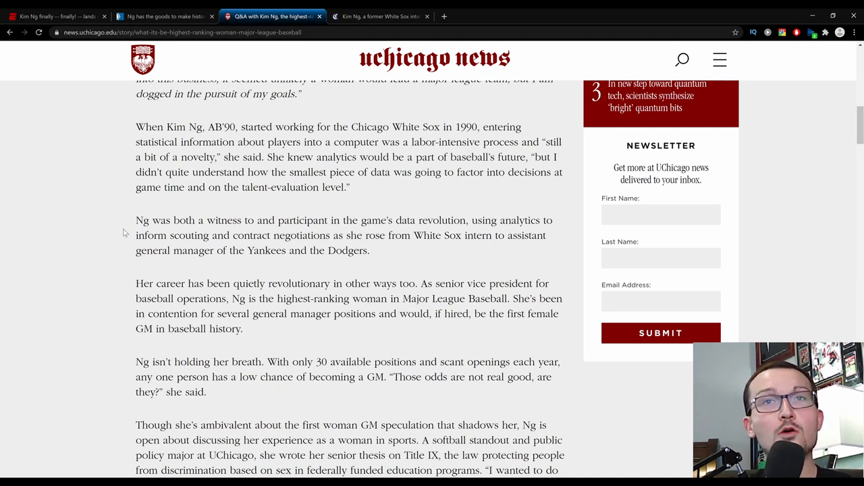
scroll("down", 3)
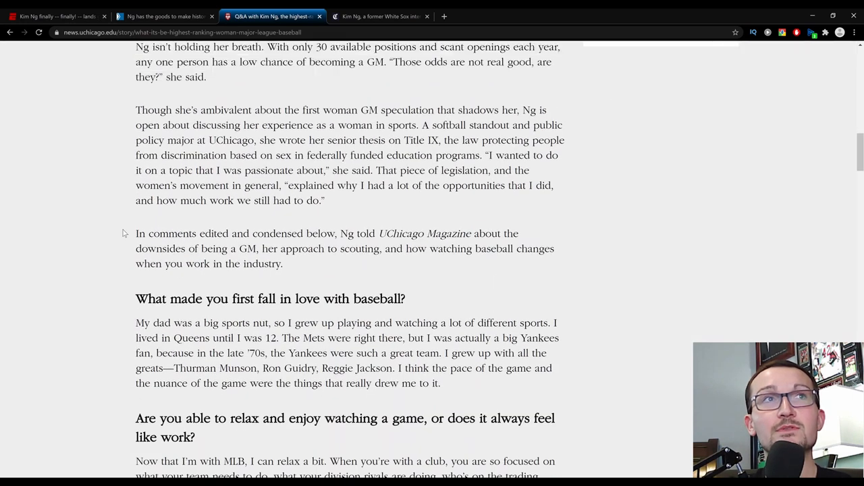
scroll("down", 3)
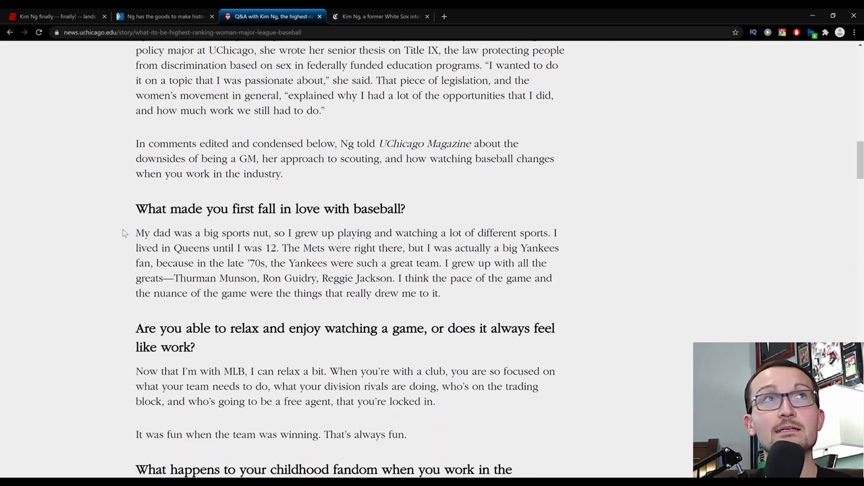
scroll("down", 3)
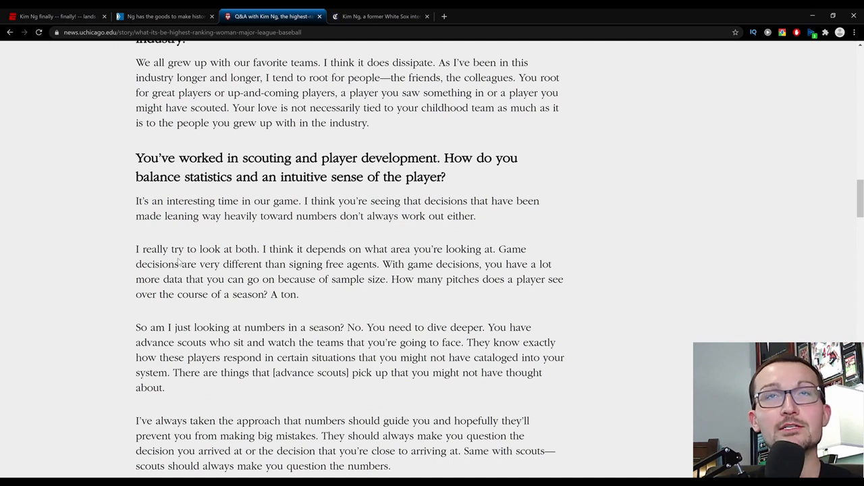
mouse_move(114, 275)
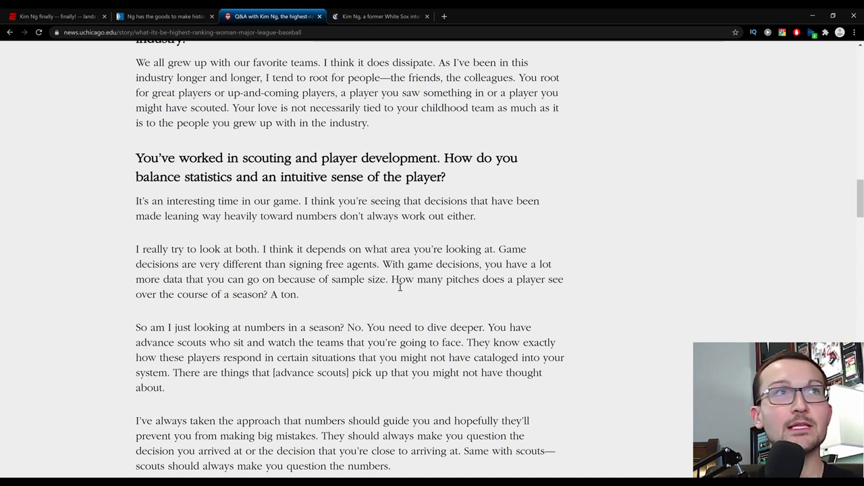
mouse_move(106, 308)
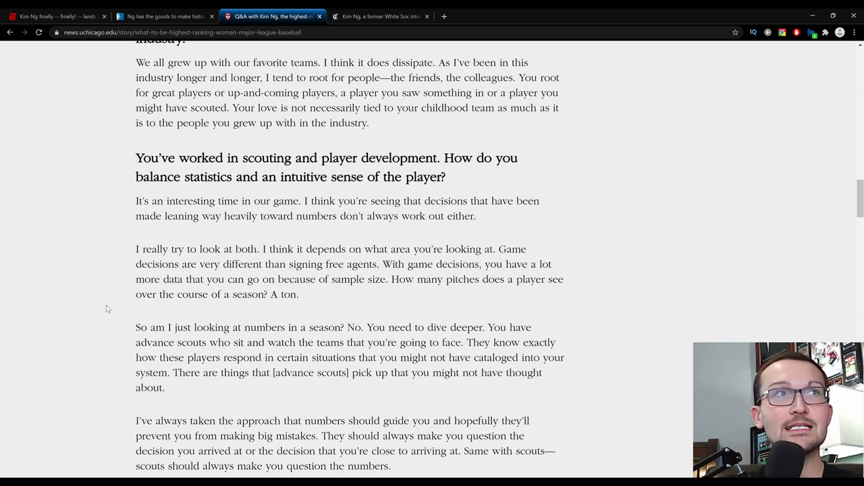
- Scroll down to the question about speculation over Ng becoming first female GM
scroll("down", 3)
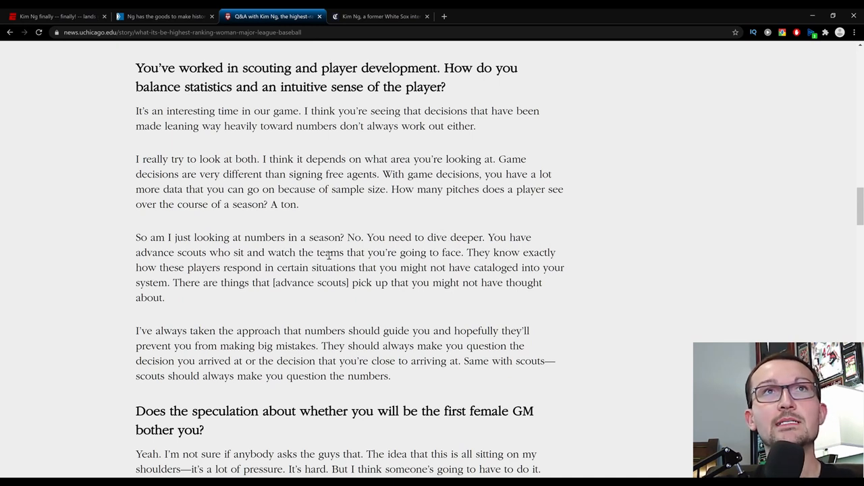
mouse_move(181, 283)
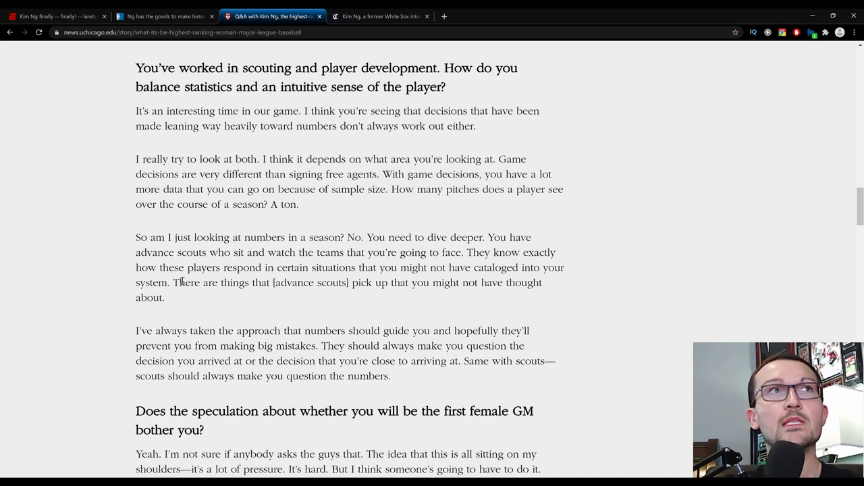
mouse_move(219, 273)
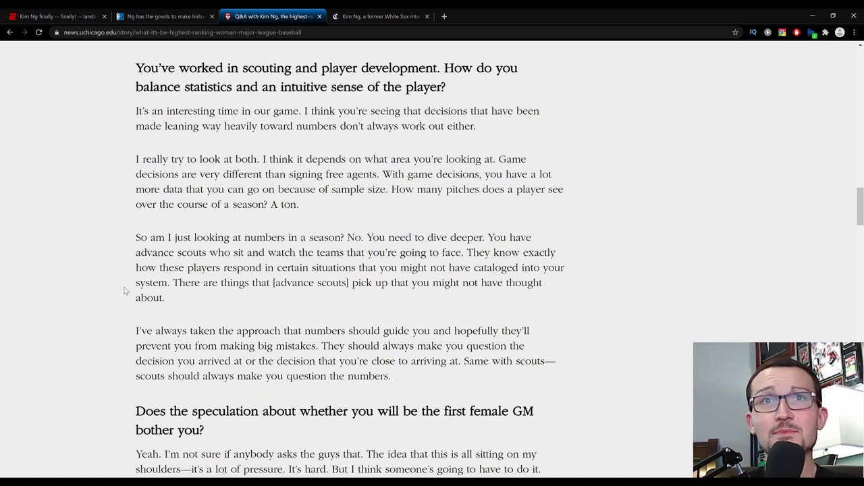
- Switch to the Chicago Tribune article on Ng and scroll past the photo to its opening paragraphs
left_click(386, 17)
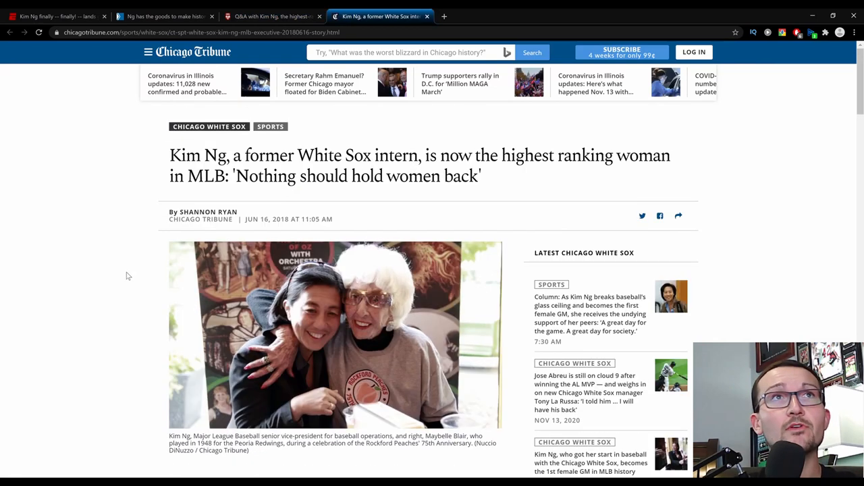
scroll("down", 3)
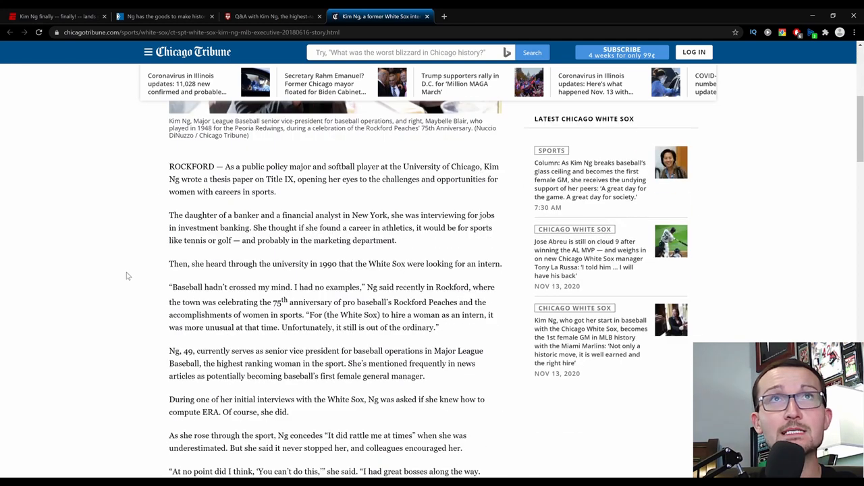